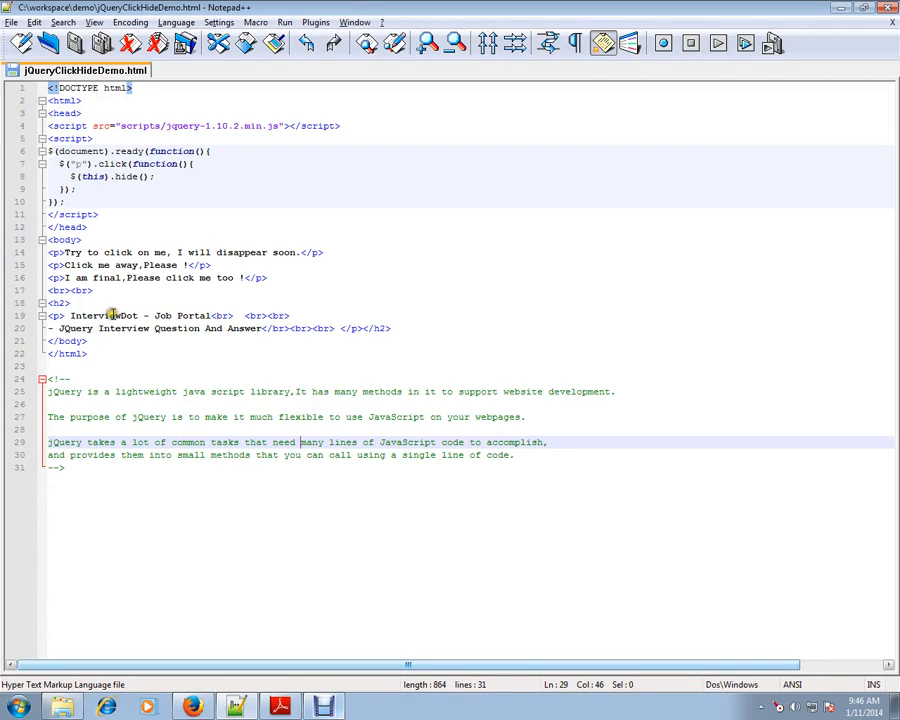
- Hide all three paragraphs, including 'Click me away!', leaving the InterviewDot and jQuery headings
{"action": "double_click", "coordinate": [103, 315]}
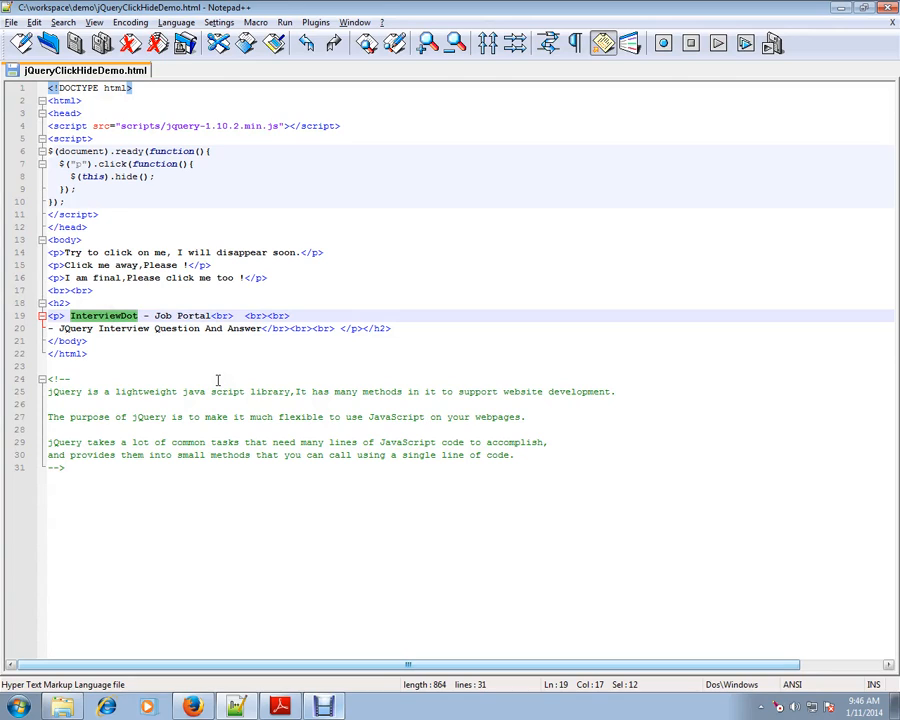
{"action": "mouse_move", "coordinate": [210, 358]}
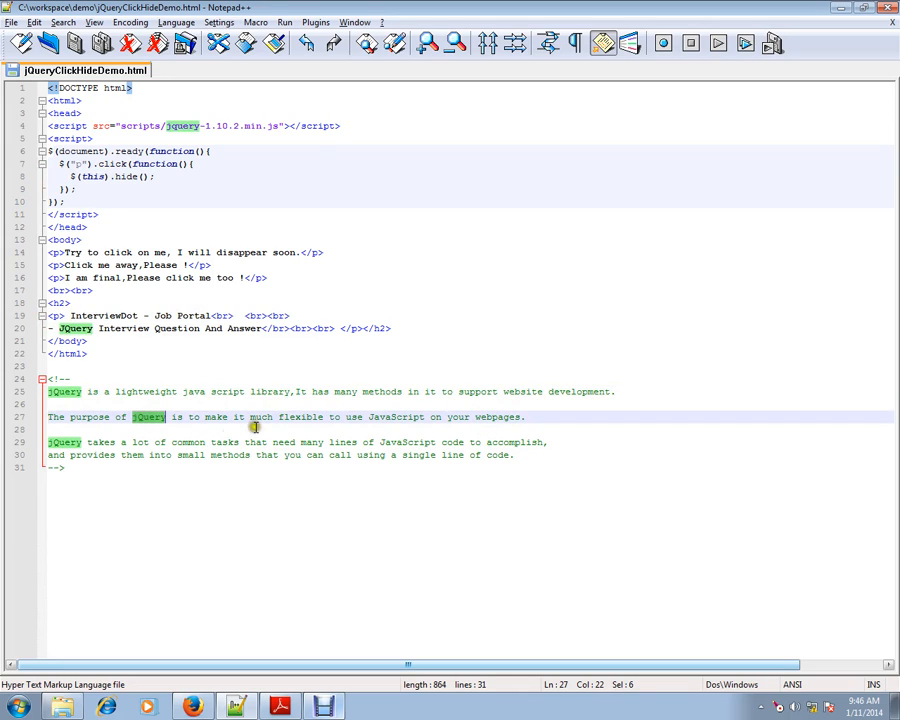
{"action": "mouse_move", "coordinate": [373, 417]}
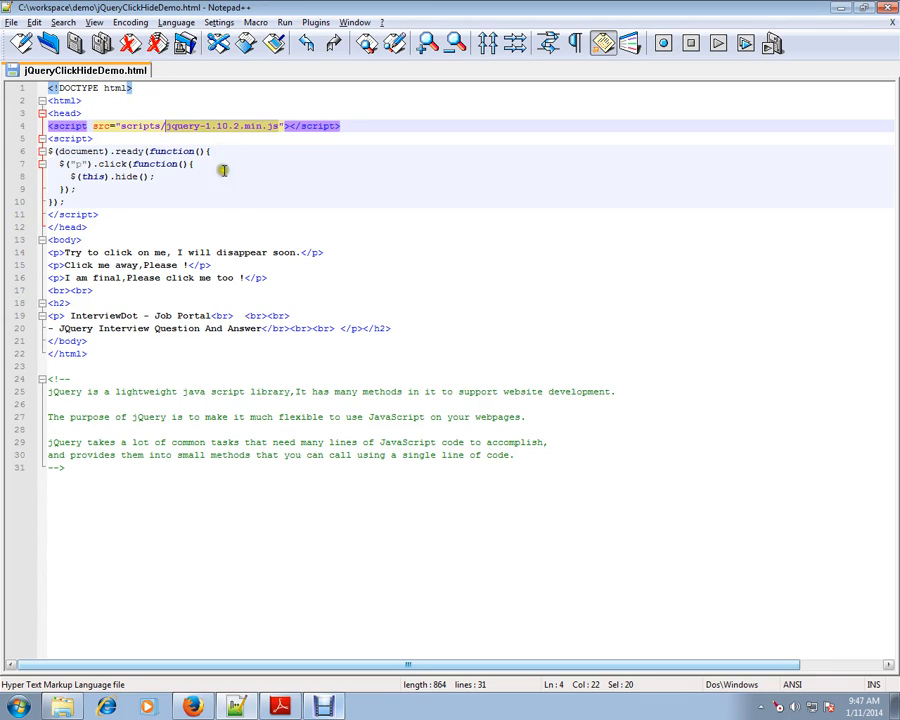
{"action": "mouse_move", "coordinate": [258, 313]}
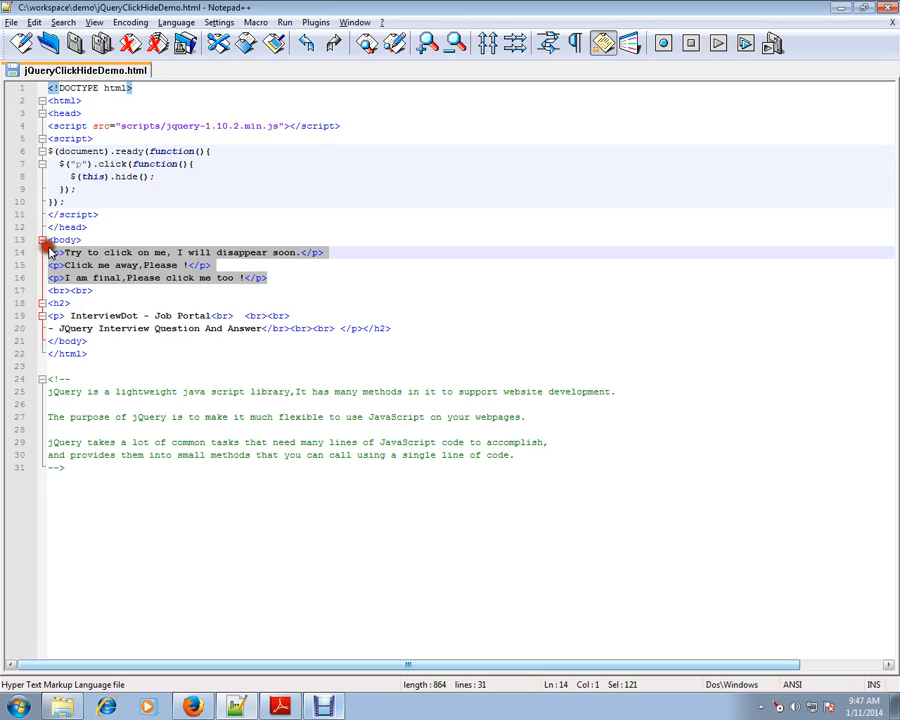
{"action": "left_click", "coordinate": [117, 277]}
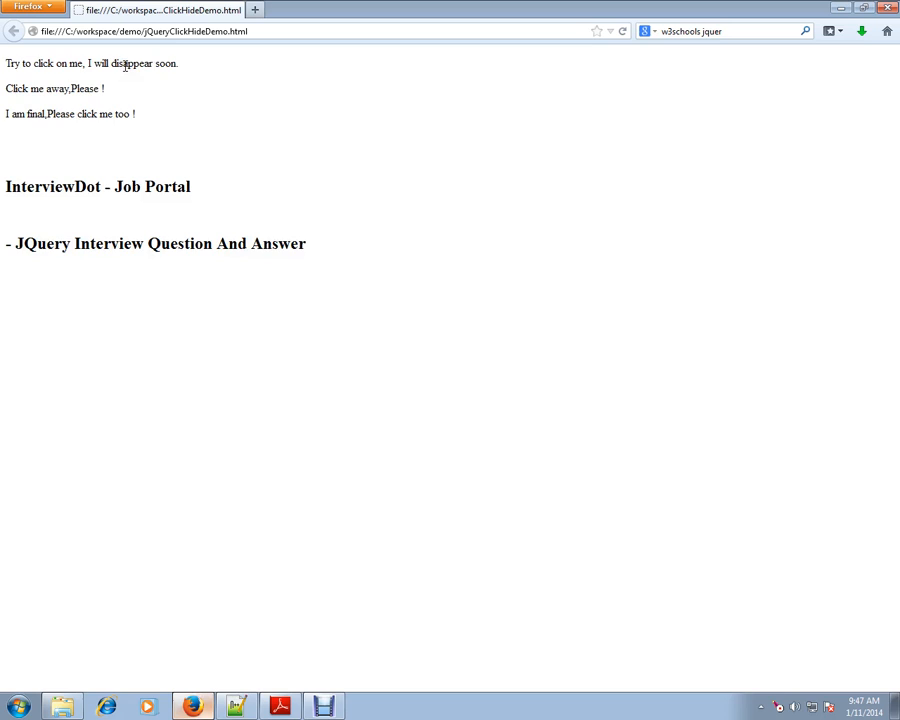
{"action": "left_click", "coordinate": [92, 63]}
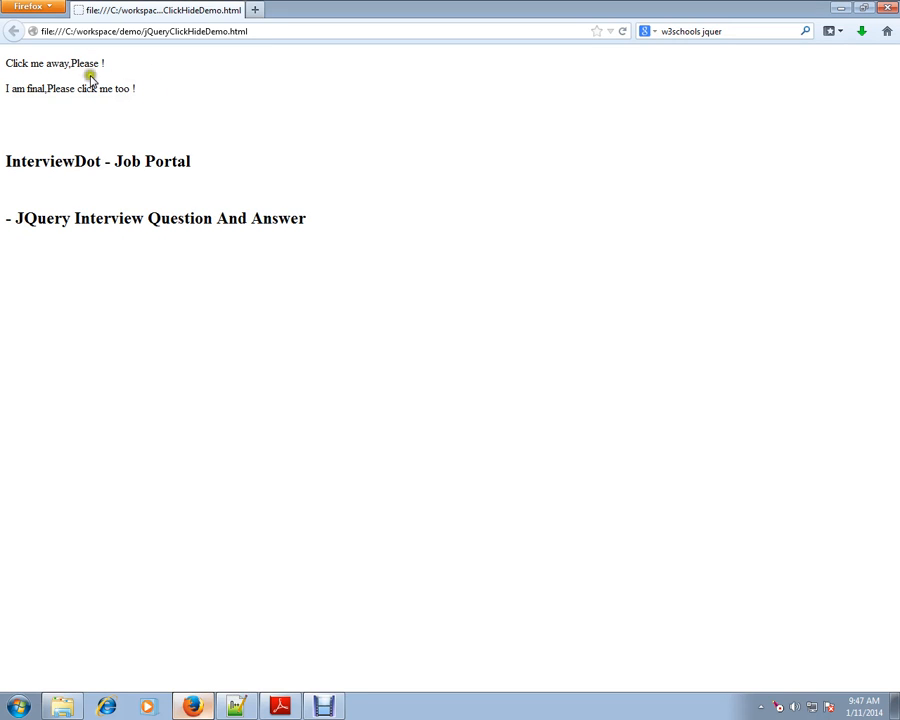
{"action": "left_click", "coordinate": [54, 63]}
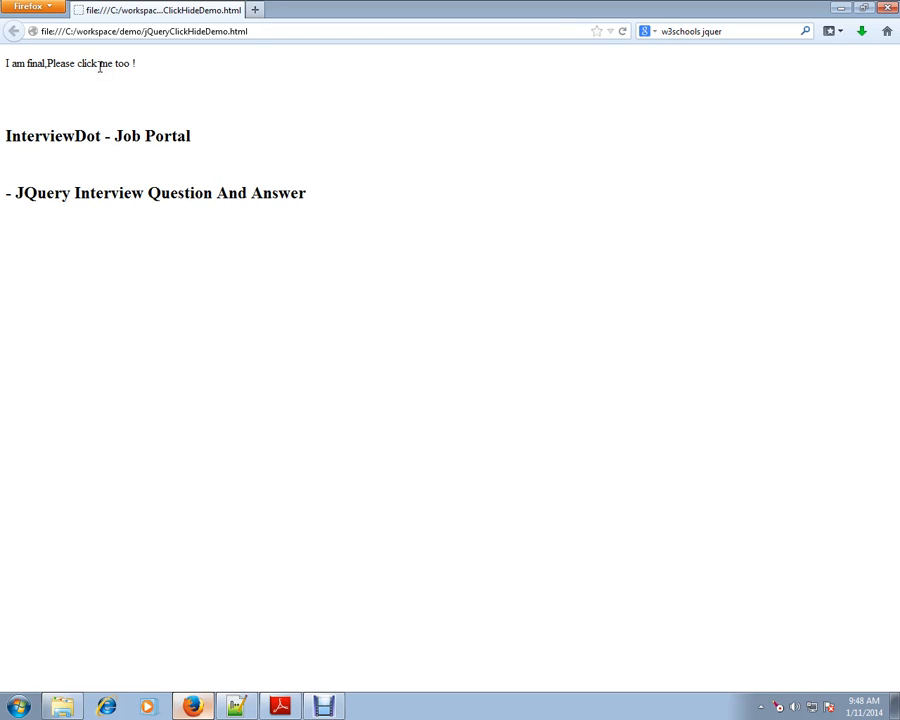
{"action": "left_click", "coordinate": [70, 63]}
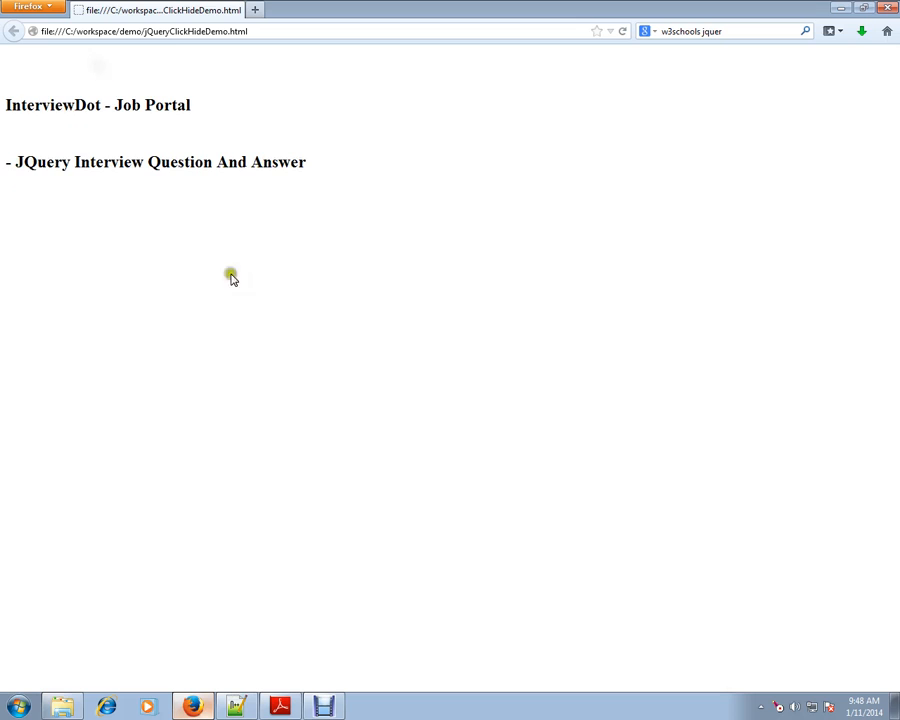